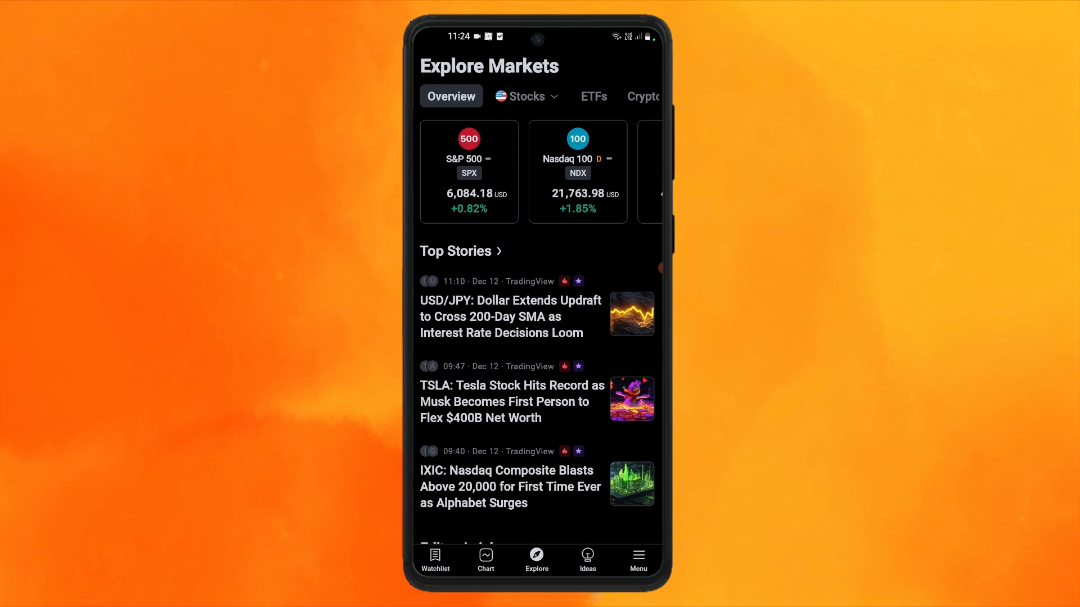
Switch from Explore Markets to the AAPL stock chart
left_click(486, 559)
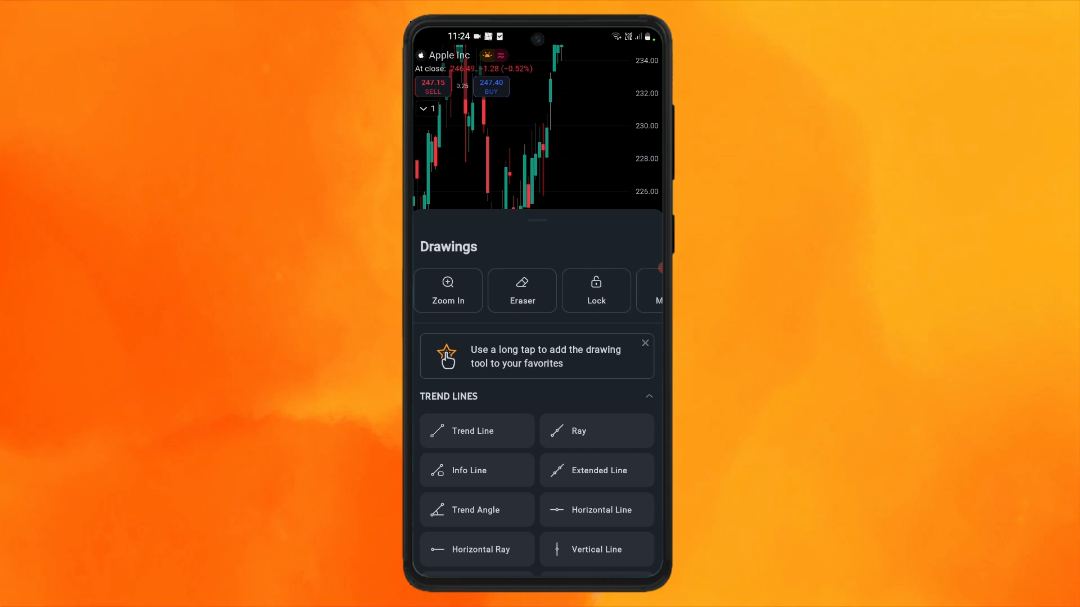
Choose the Trend Line tool from the Drawings panel on the AAPL daily chart
scroll("left", 3)
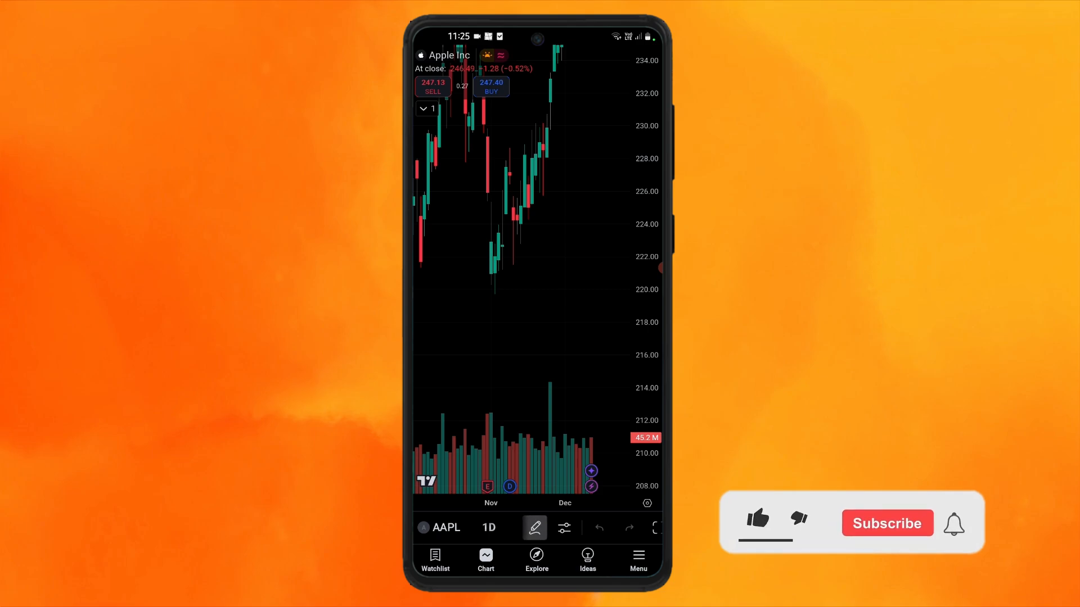
left_click(535, 528)
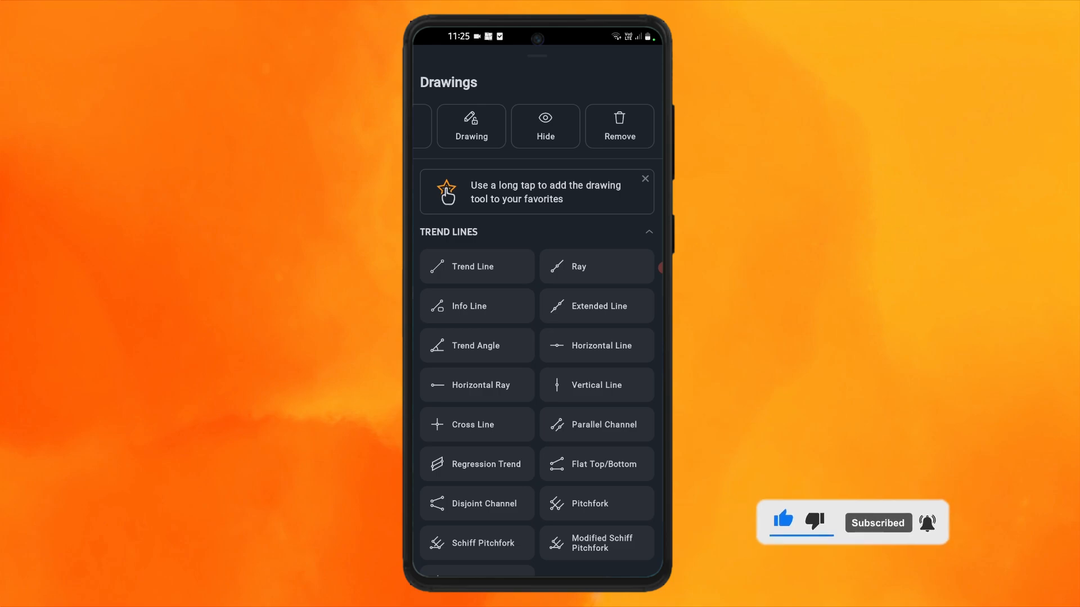
left_click(474, 266)
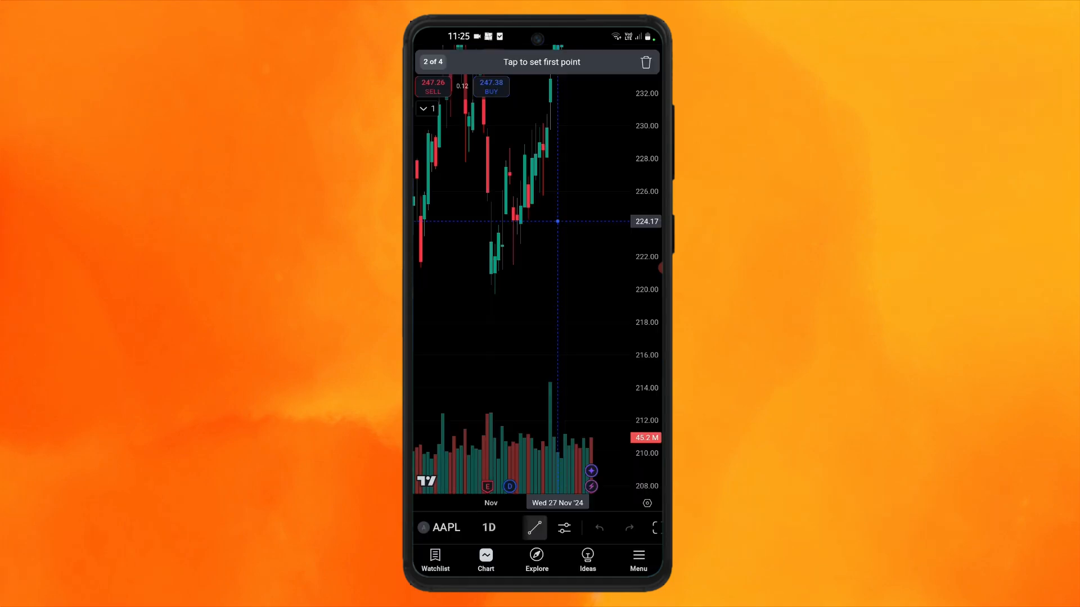